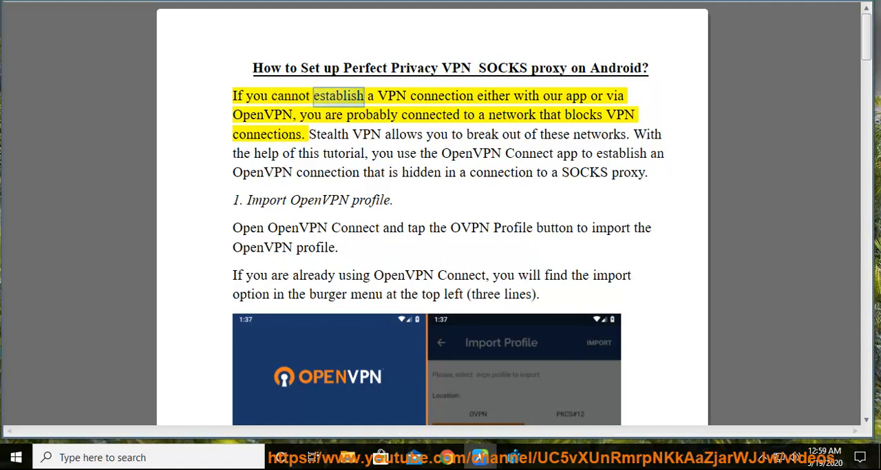
Start read-aloud on the opening paragraph about blocked VPN networks, voicing it up to step 1
{"action": "double_click", "coordinate": [265, 114]}
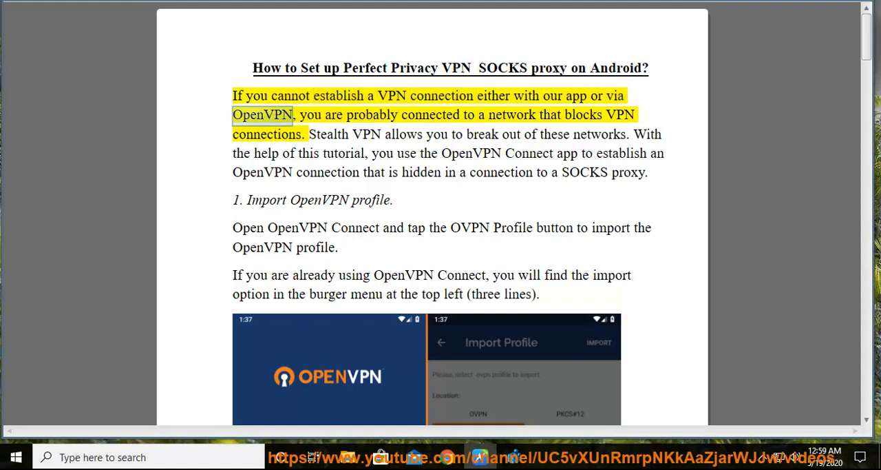
{"action": "double_click", "coordinate": [427, 116]}
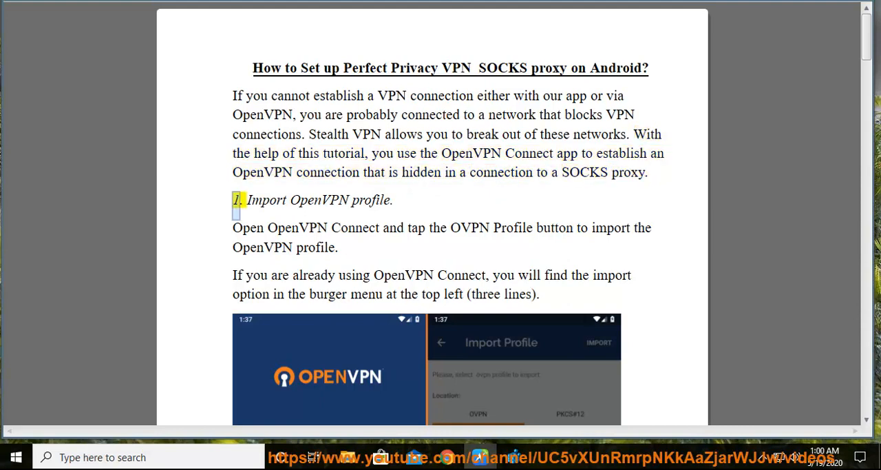
Follow the step 1 import instructions past the OpenVPN screenshots onto page 2
{"action": "left_click_drag", "start_coordinate": [247, 200], "coordinate": [393, 200]}
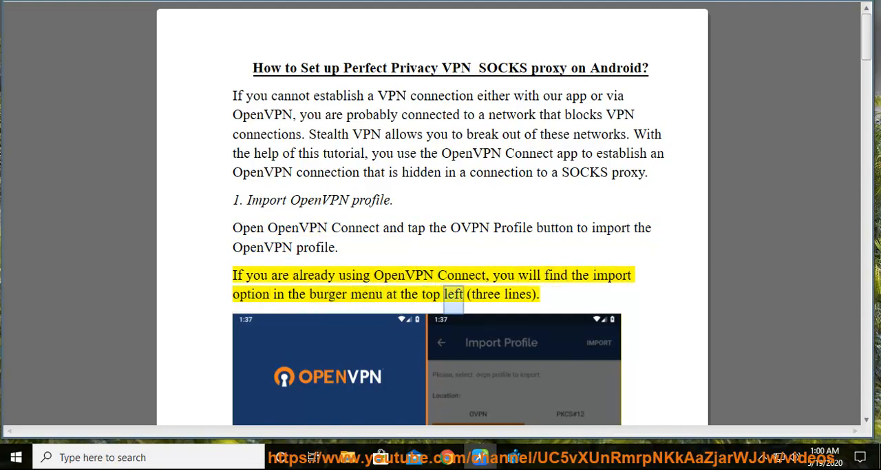
{"action": "scroll", "scroll_direction": "down", "scroll_amount": 3}
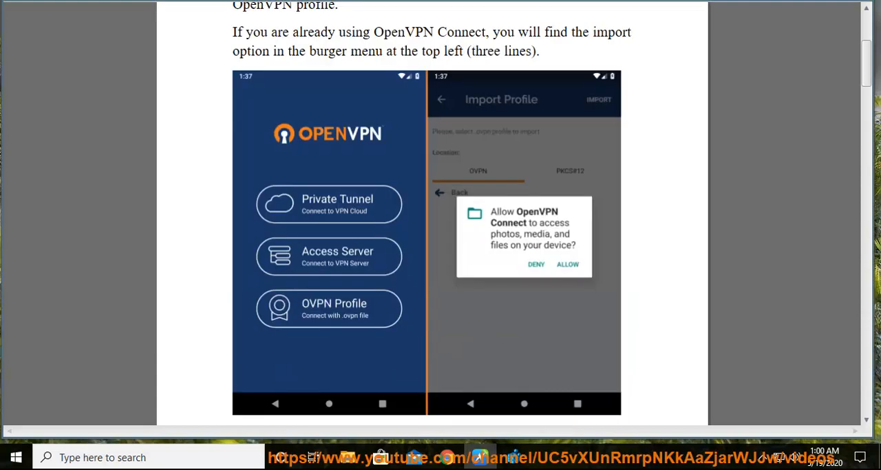
{"action": "scroll", "scroll_direction": "down", "scroll_amount": 3}
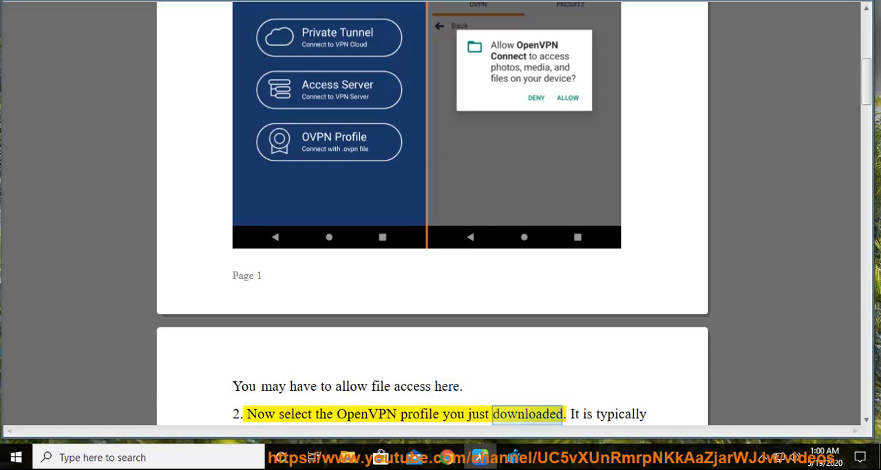
Follow step 2 on selecting, naming and saving the profile down to the Establish the VPN connection heading
{"action": "scroll", "scroll_direction": "down", "scroll_amount": 3}
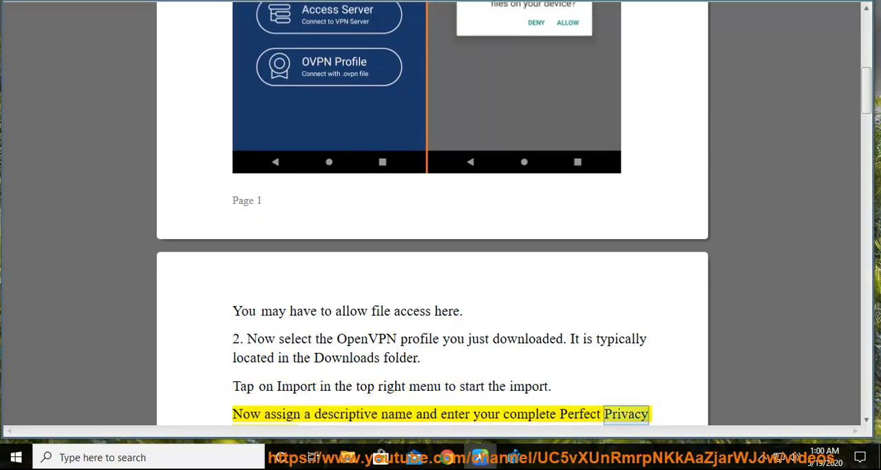
{"action": "scroll", "scroll_direction": "down", "scroll_amount": 3}
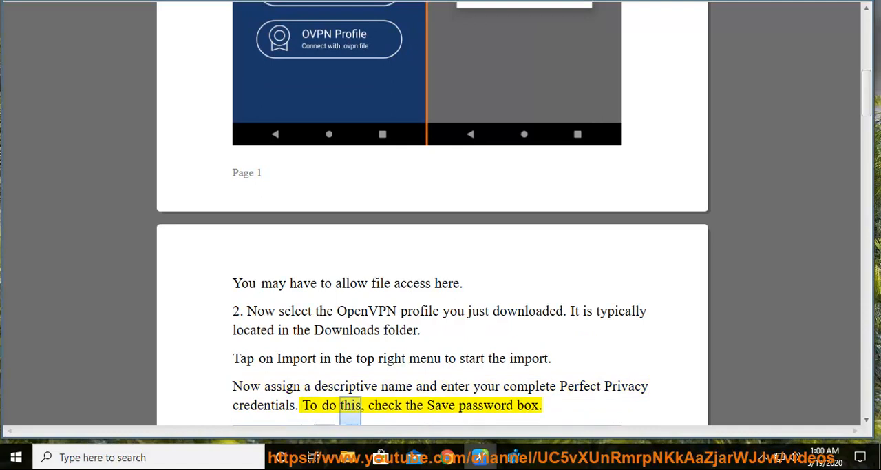
{"action": "scroll", "scroll_direction": "down", "scroll_amount": 3}
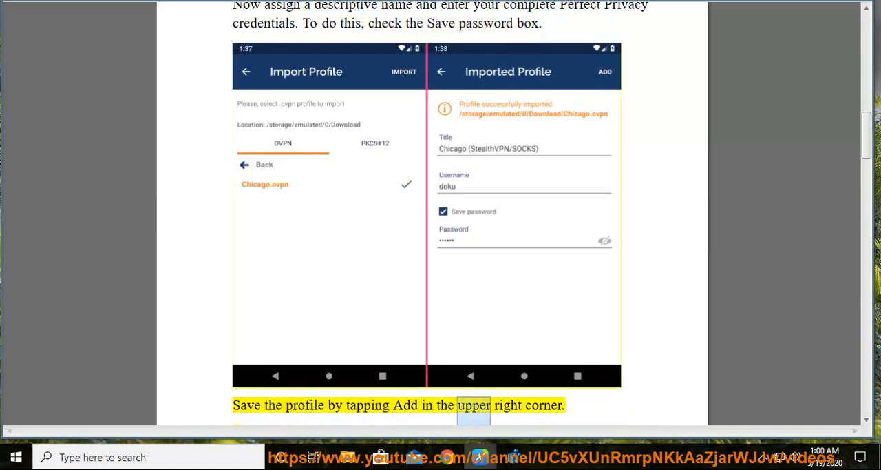
{"action": "scroll", "scroll_direction": "down", "scroll_amount": 3}
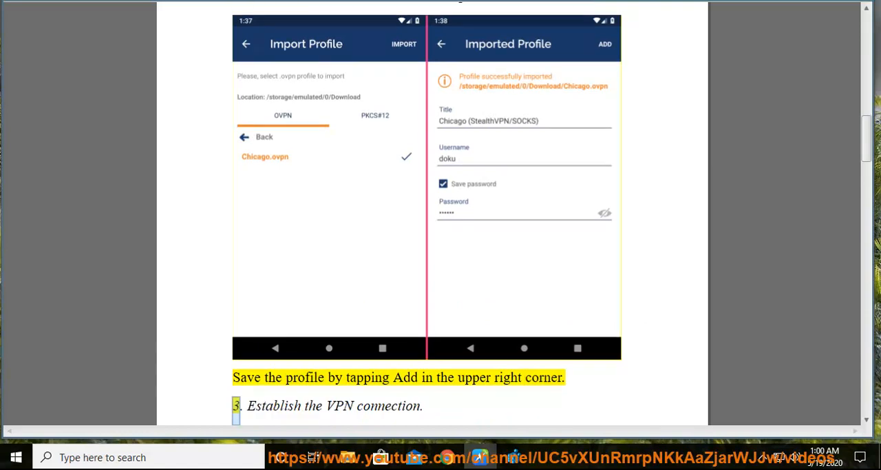
Follow the connect-switch and allow-connection sentences of step 3 as they are read
{"action": "double_click", "coordinate": [381, 405]}
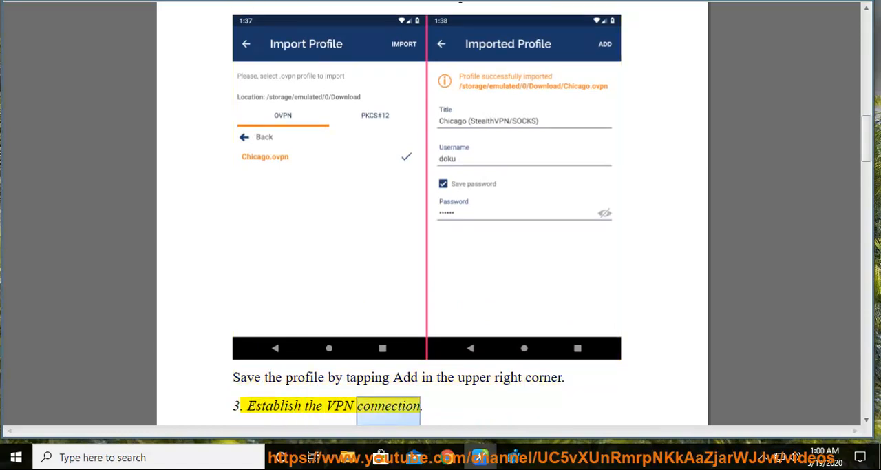
{"action": "scroll", "scroll_direction": "down", "scroll_amount": 3}
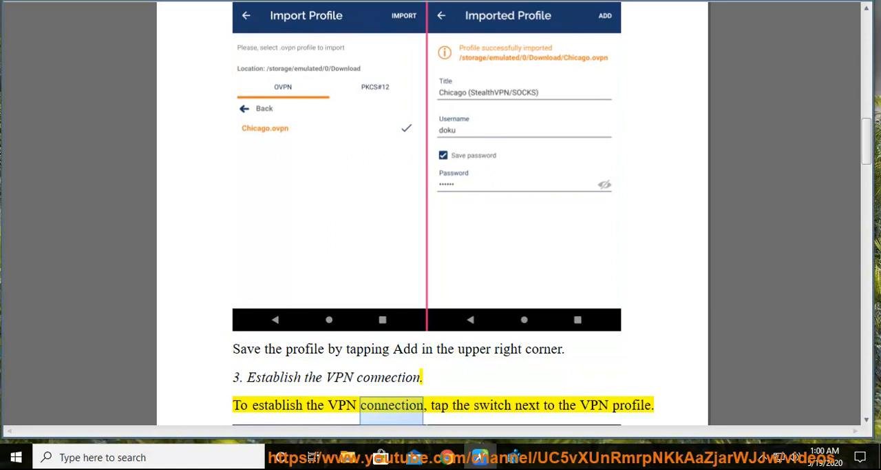
{"action": "double_click", "coordinate": [628, 405]}
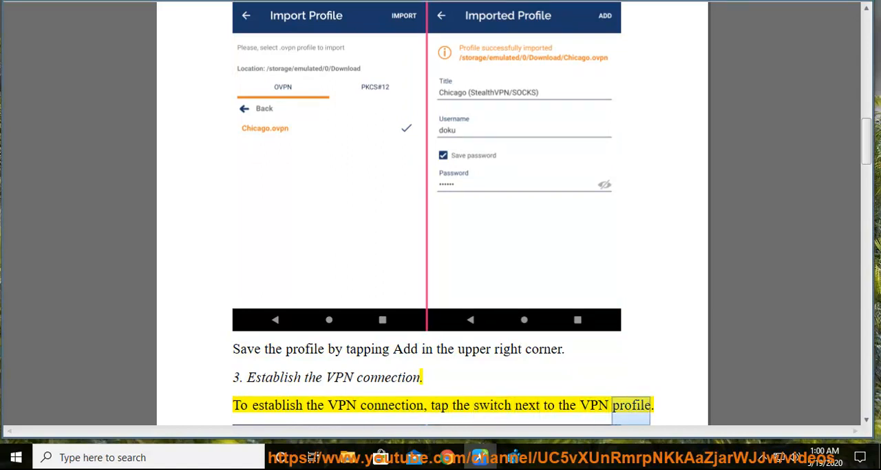
{"action": "scroll", "scroll_direction": "down", "scroll_amount": 3}
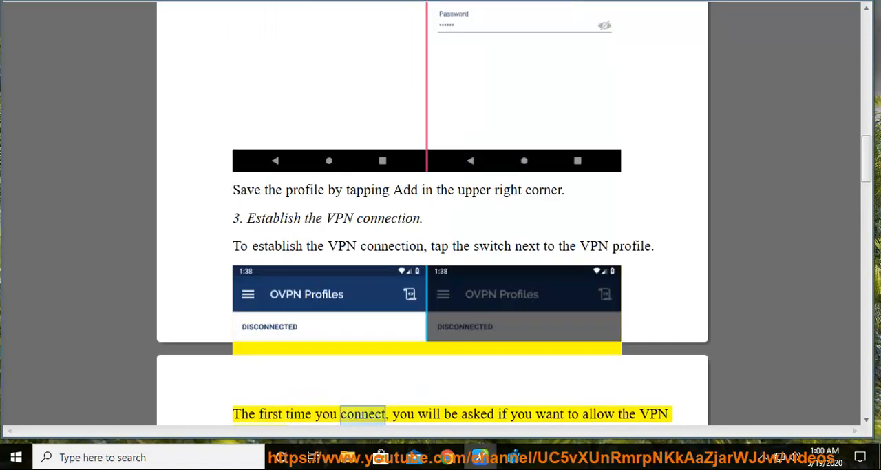
{"action": "scroll", "scroll_direction": "down", "scroll_amount": 3}
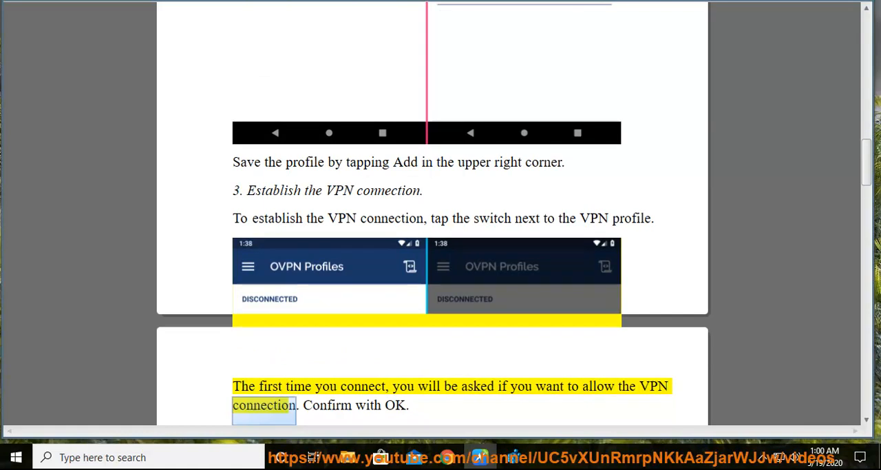
{"action": "scroll", "scroll_direction": "down", "scroll_amount": 3}
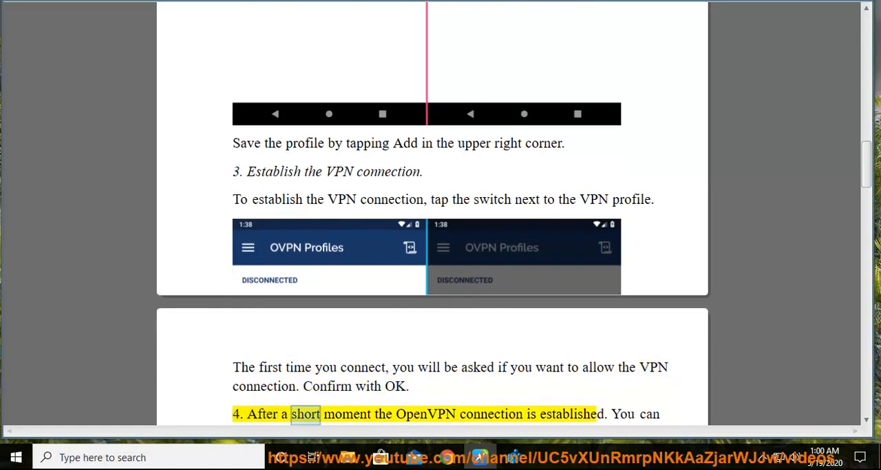
Follow step 4 on the system-bar icon and connected-app screenshot up to the kill switch step
{"action": "double_click", "coordinate": [568, 414]}
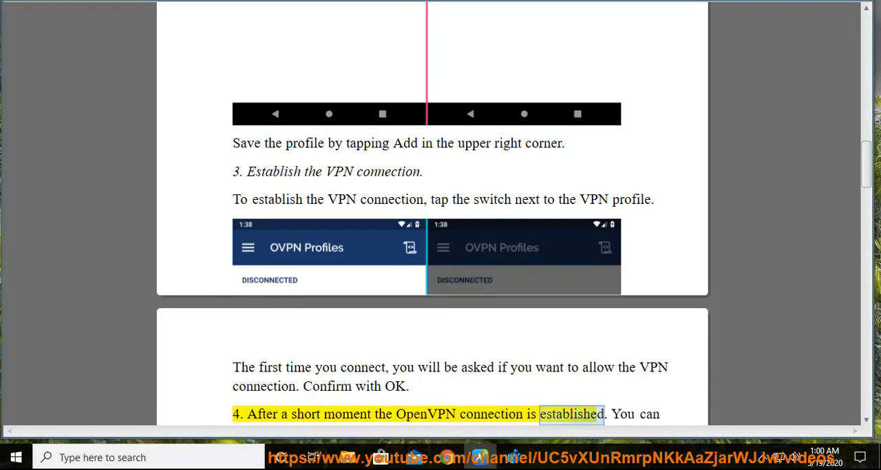
{"action": "scroll", "scroll_direction": "down", "scroll_amount": 3}
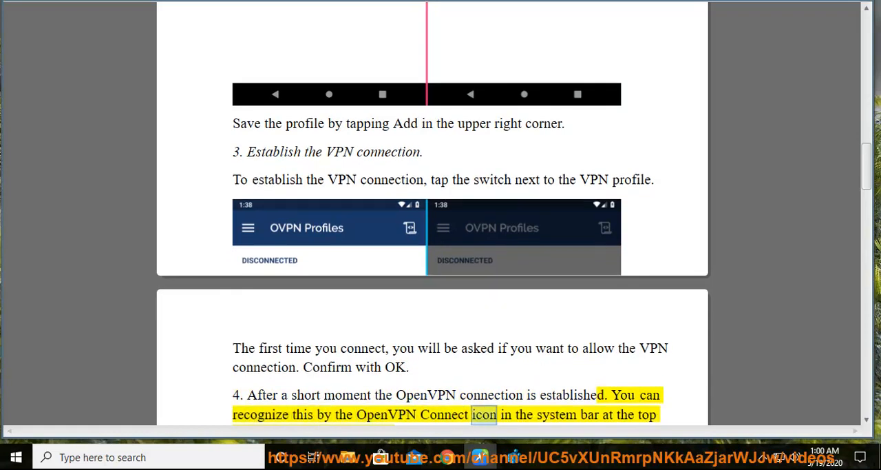
{"action": "scroll", "scroll_direction": "down", "scroll_amount": 3}
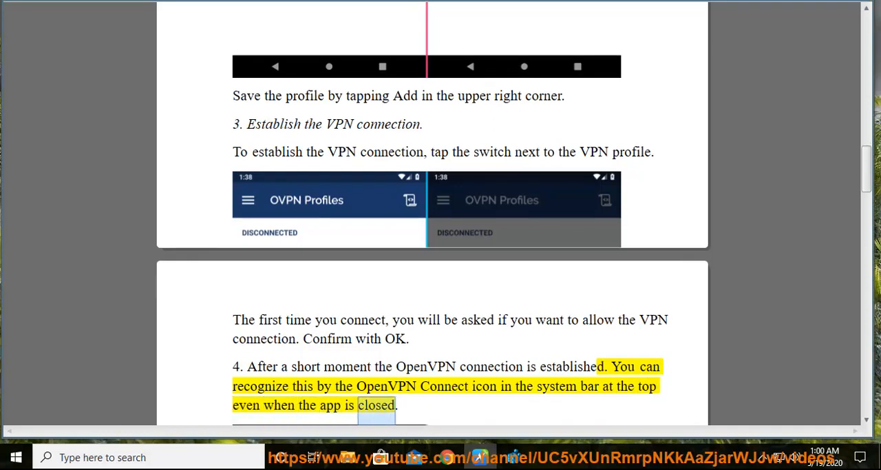
{"action": "scroll", "scroll_direction": "down", "scroll_amount": 3}
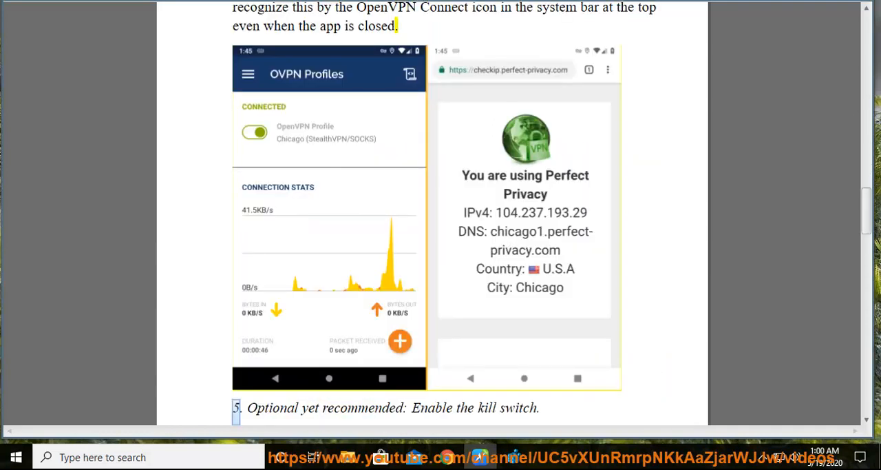
Follow the kill switch and reconnect sentences of step 5 down past Page 3
{"action": "double_click", "coordinate": [518, 408]}
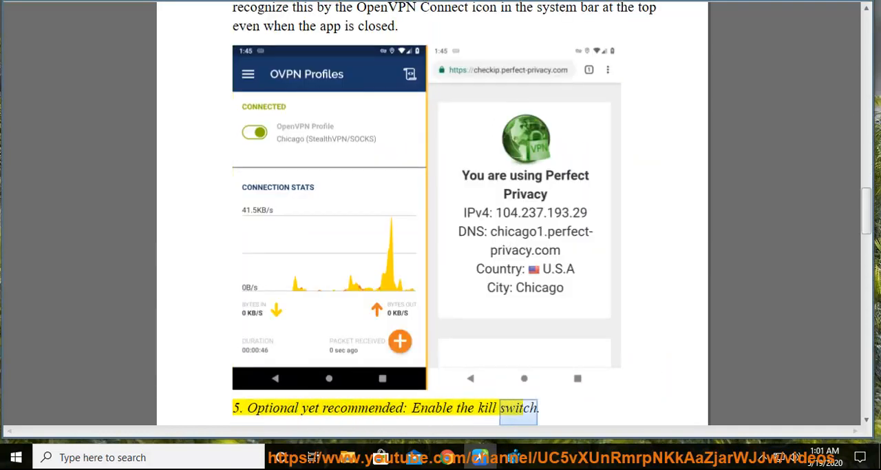
{"action": "scroll", "scroll_direction": "down", "scroll_amount": 3}
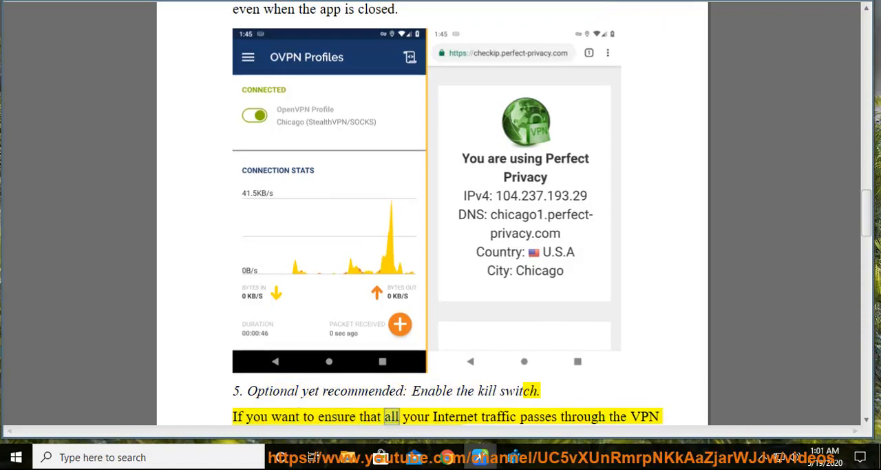
{"action": "scroll", "scroll_direction": "down", "scroll_amount": 3}
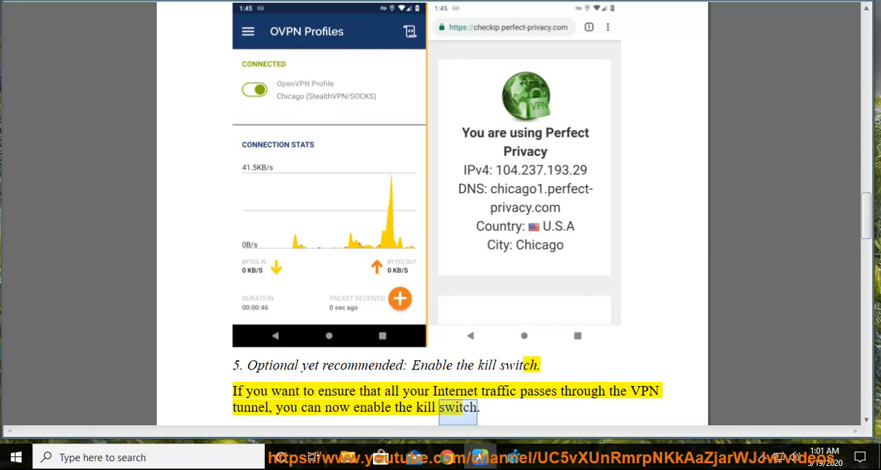
{"action": "scroll", "scroll_direction": "down", "scroll_amount": 3}
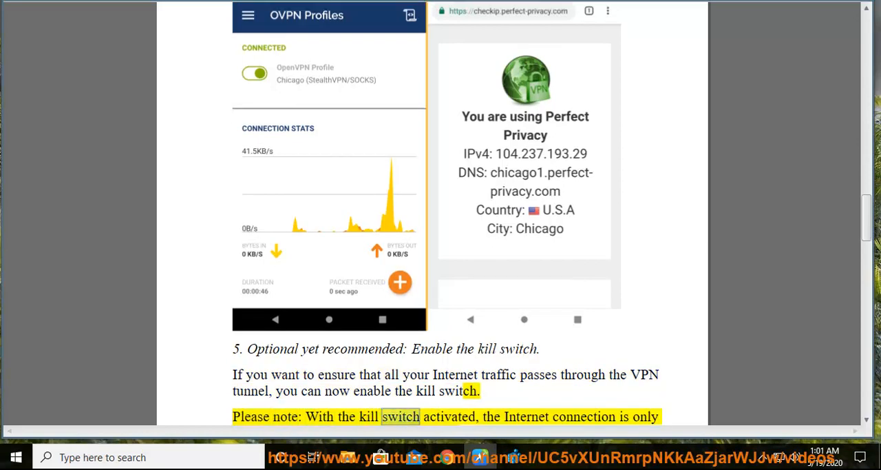
{"action": "scroll", "scroll_direction": "down", "scroll_amount": 3}
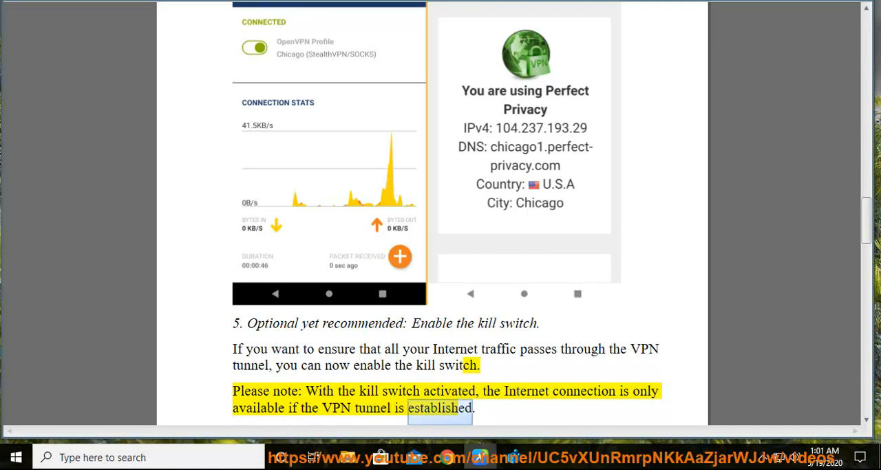
{"action": "scroll", "scroll_direction": "down", "scroll_amount": 3}
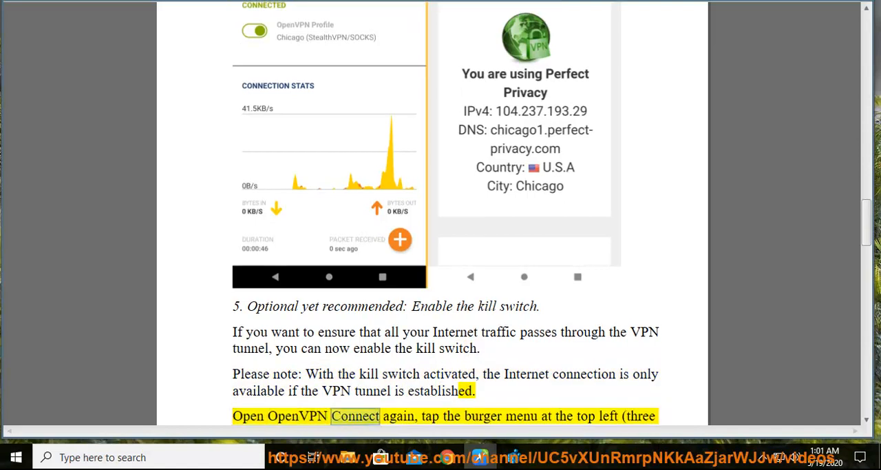
Follow the connection-timeout and Save the settings sentences up to step 6
{"action": "double_click", "coordinate": [607, 416]}
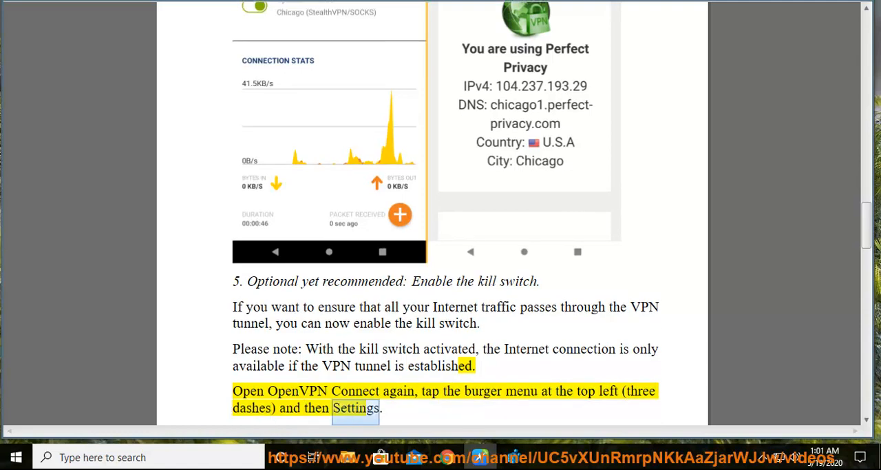
{"action": "scroll", "scroll_direction": "down", "scroll_amount": 3}
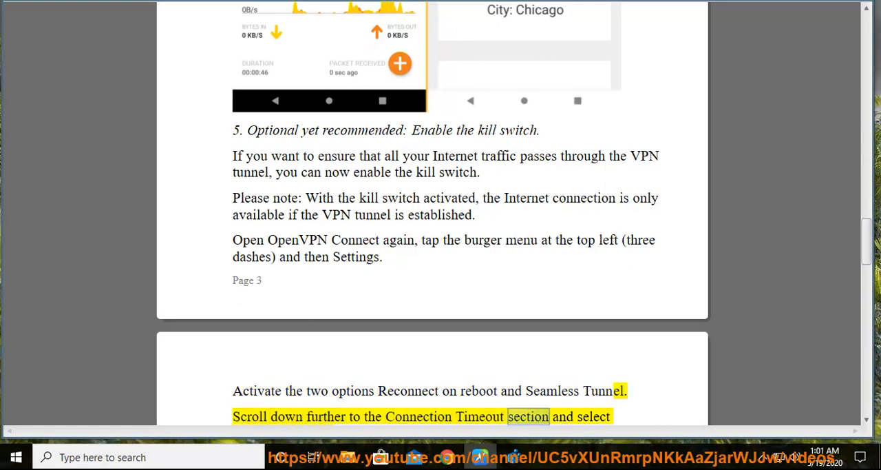
{"action": "scroll", "scroll_direction": "down", "scroll_amount": 3}
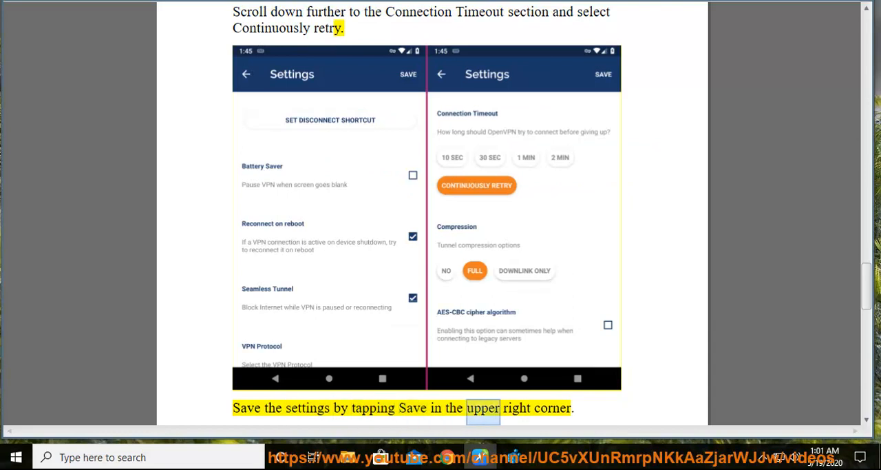
{"action": "scroll", "scroll_direction": "down", "scroll_amount": 3}
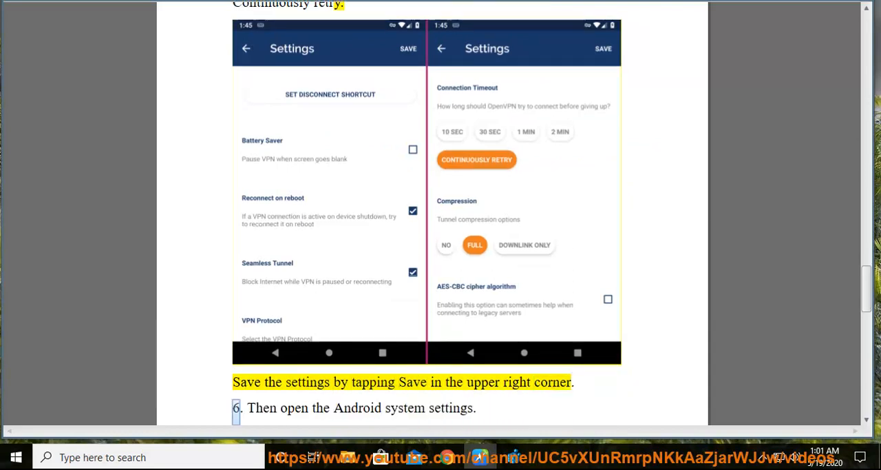
Follow steps 6 and 7 on Network & Internet and Always-on VPN through the final Huawei/Honor note
{"action": "double_click", "coordinate": [449, 408]}
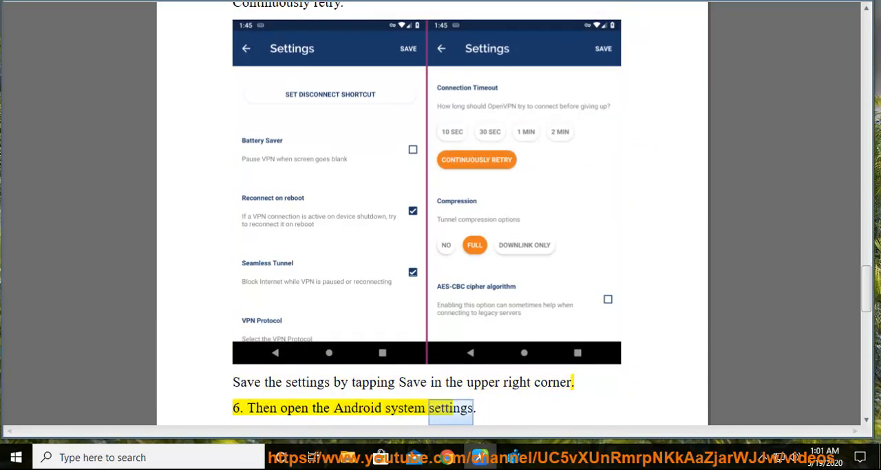
{"action": "scroll", "scroll_direction": "down", "scroll_amount": 3}
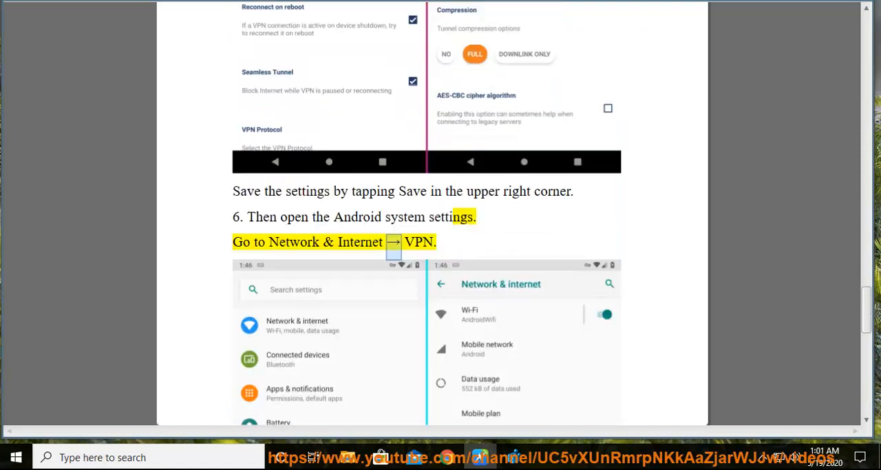
{"action": "scroll", "scroll_direction": "down", "scroll_amount": 3}
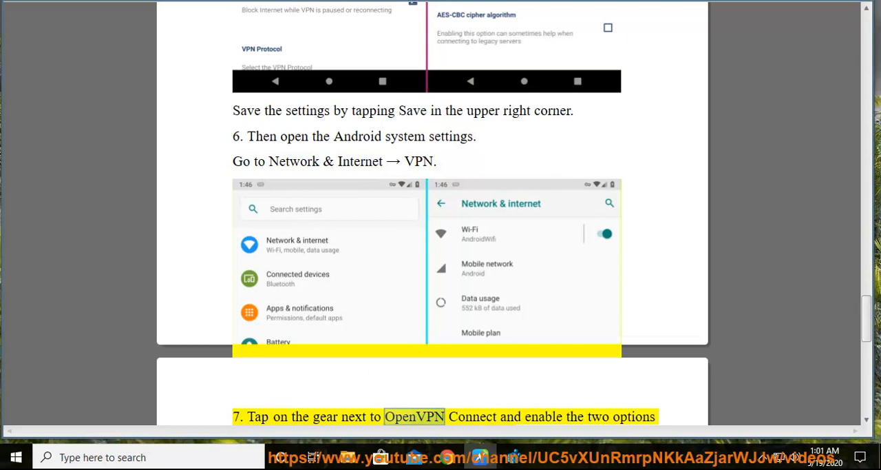
{"action": "scroll", "scroll_direction": "down", "scroll_amount": 3}
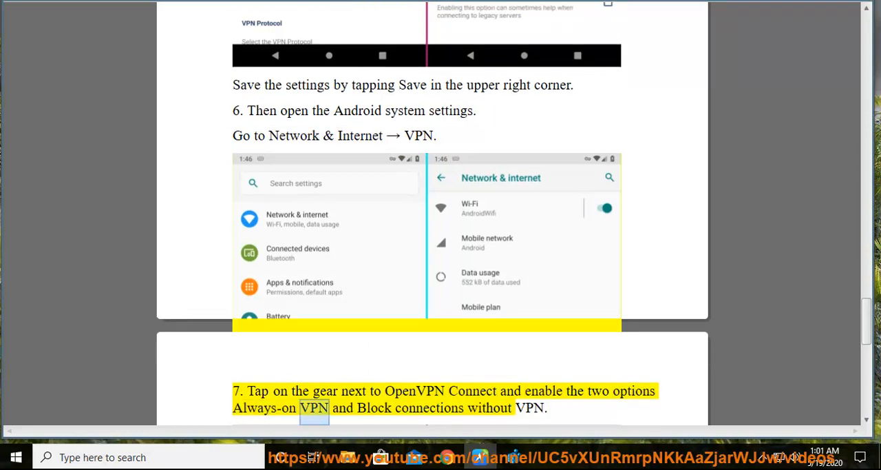
{"action": "scroll", "scroll_direction": "down", "scroll_amount": 3}
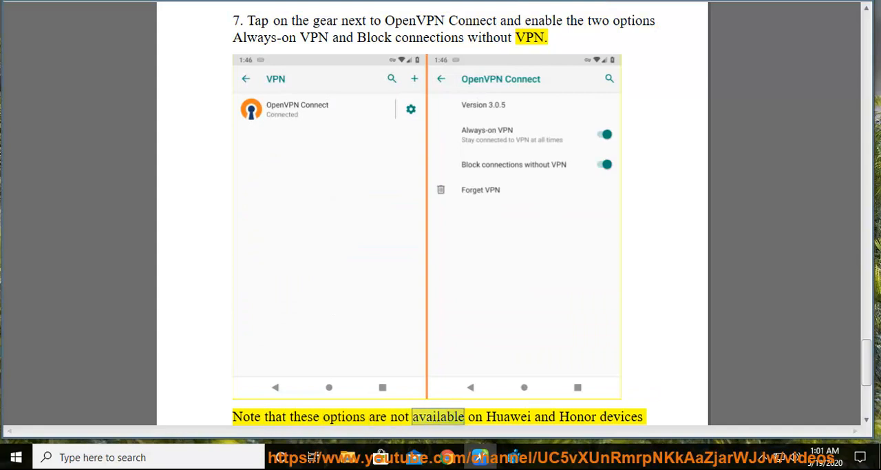
{"action": "scroll", "scroll_direction": "down", "scroll_amount": 3}
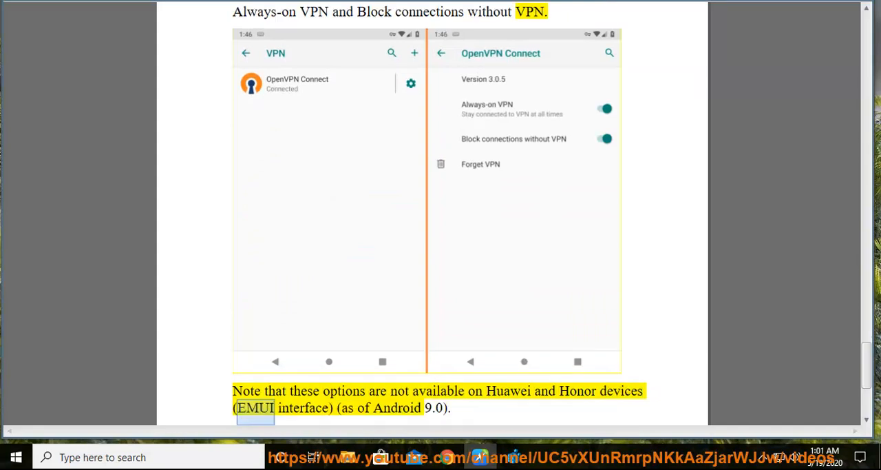
{"action": "scroll", "scroll_direction": "down", "scroll_amount": 3}
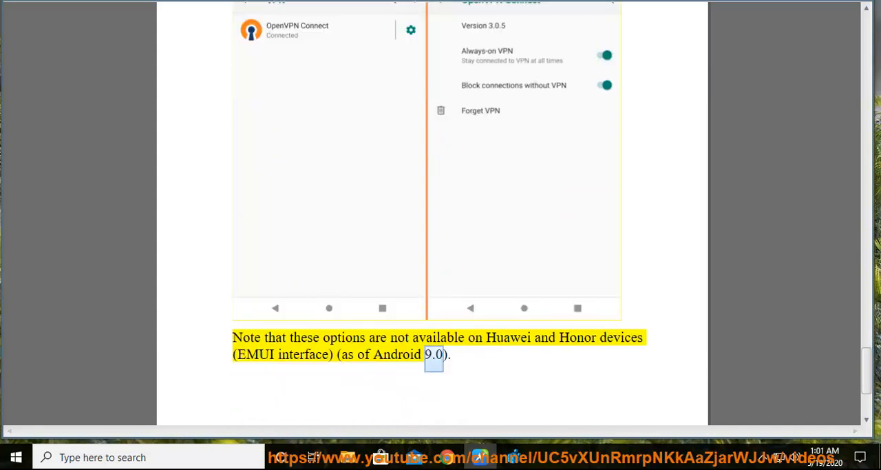